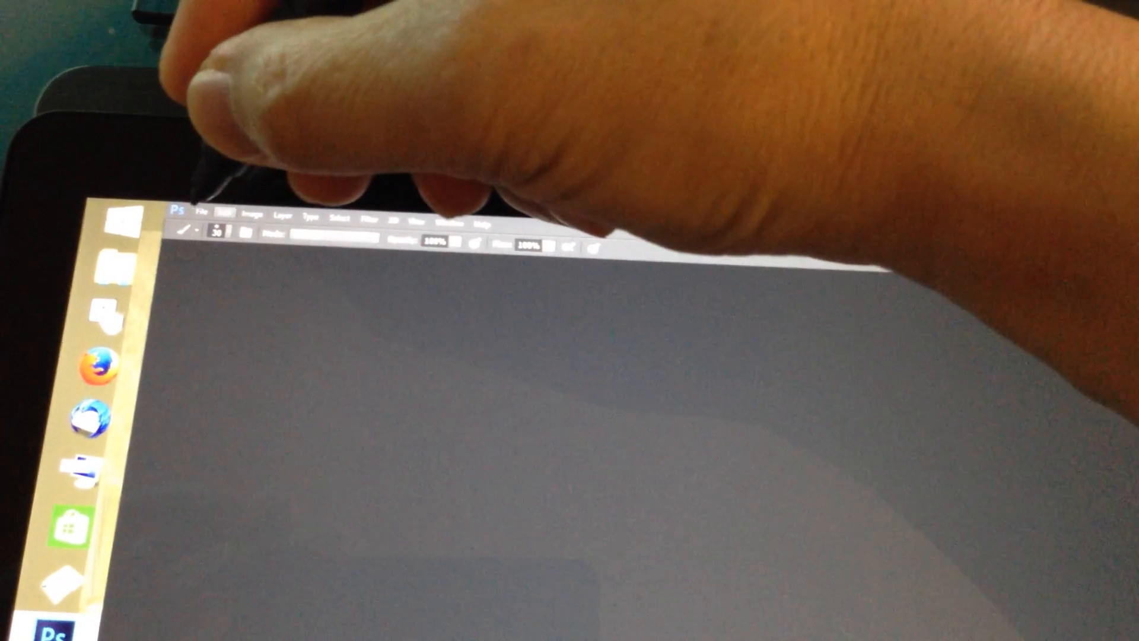
# - Expand the Edit menu to reveal its commands down to Preferences
pyautogui.click(247, 215)
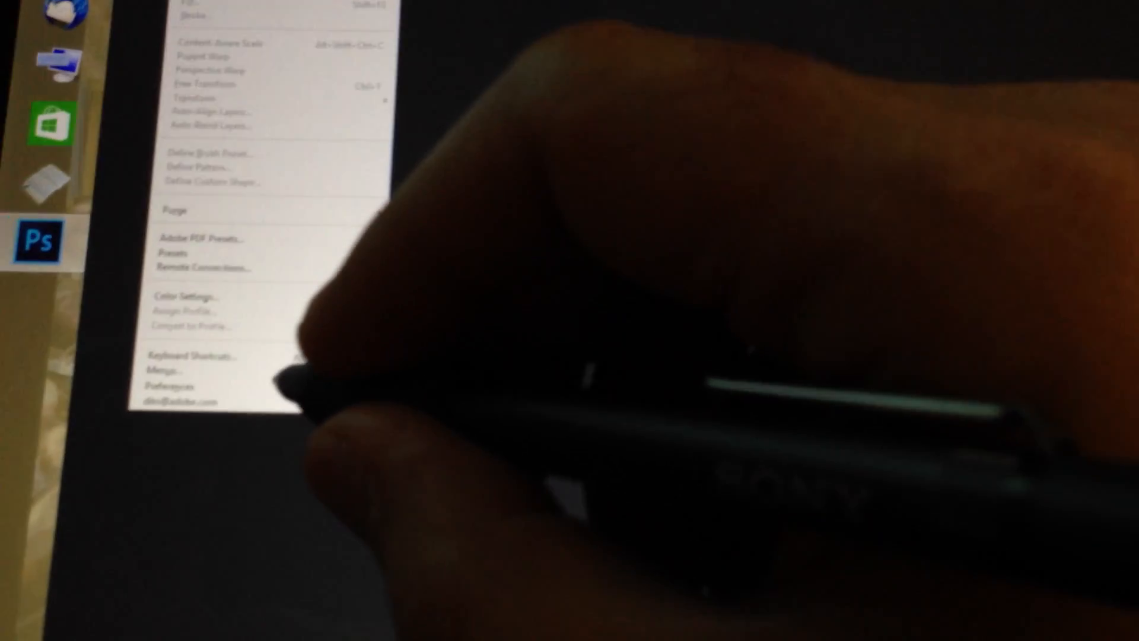
# - Bring up Preferences showing the Experimental Features page
pyautogui.click(144, 384)
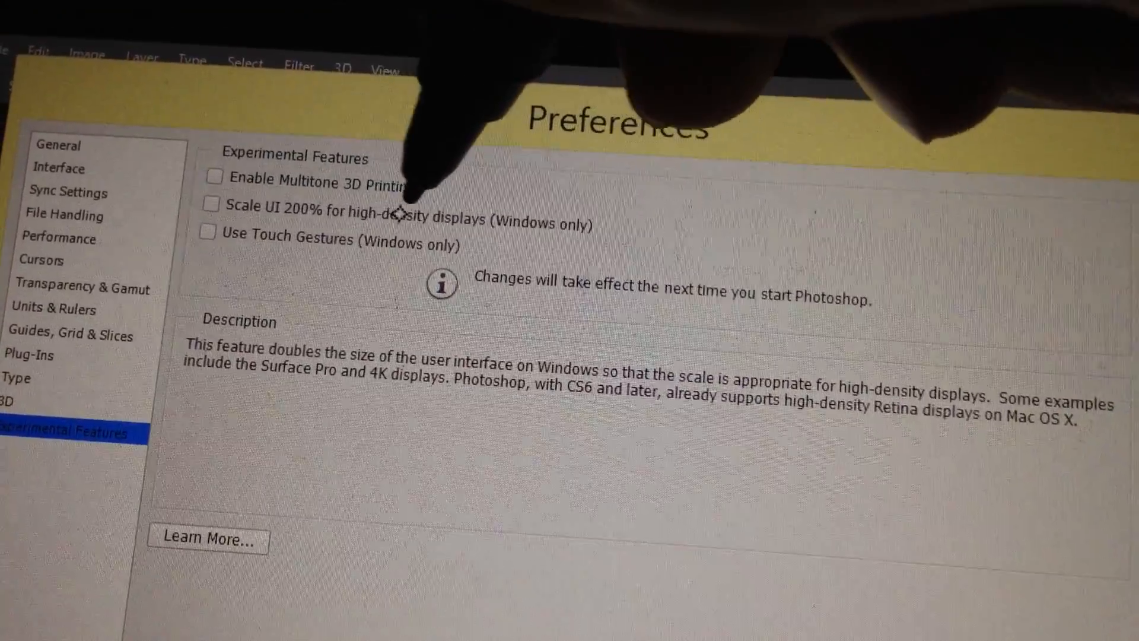
# - Enable 'Scale UI 200% for high-density displays' and 'Use Touch Gestures', then confirm with OK
pyautogui.click(212, 205)
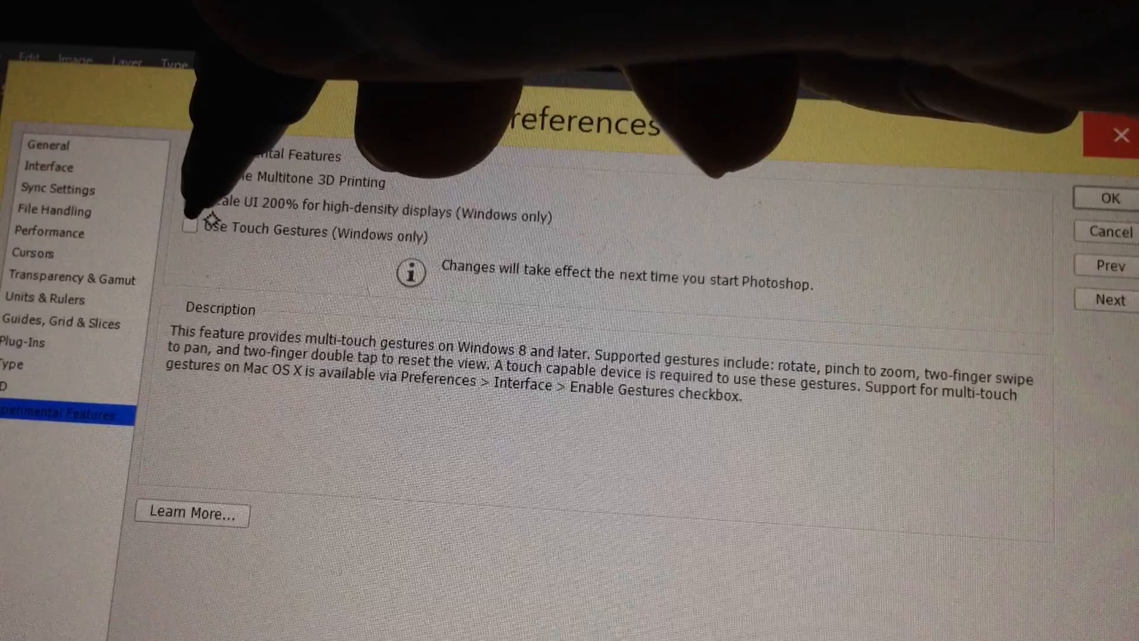
pyautogui.click(189, 231)
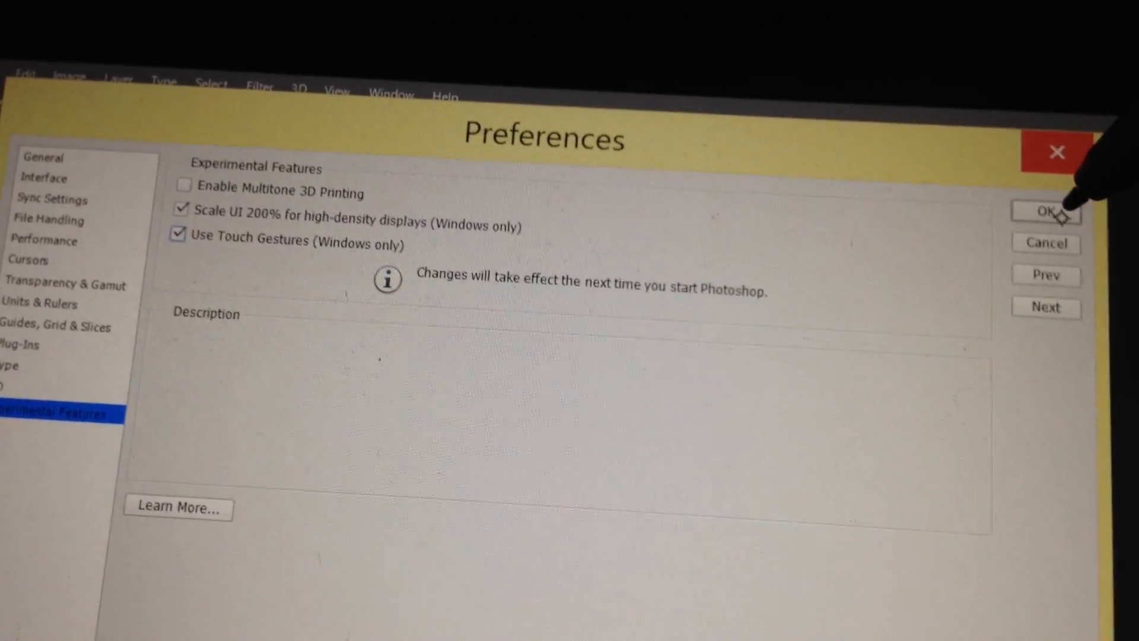
pyautogui.click(1044, 211)
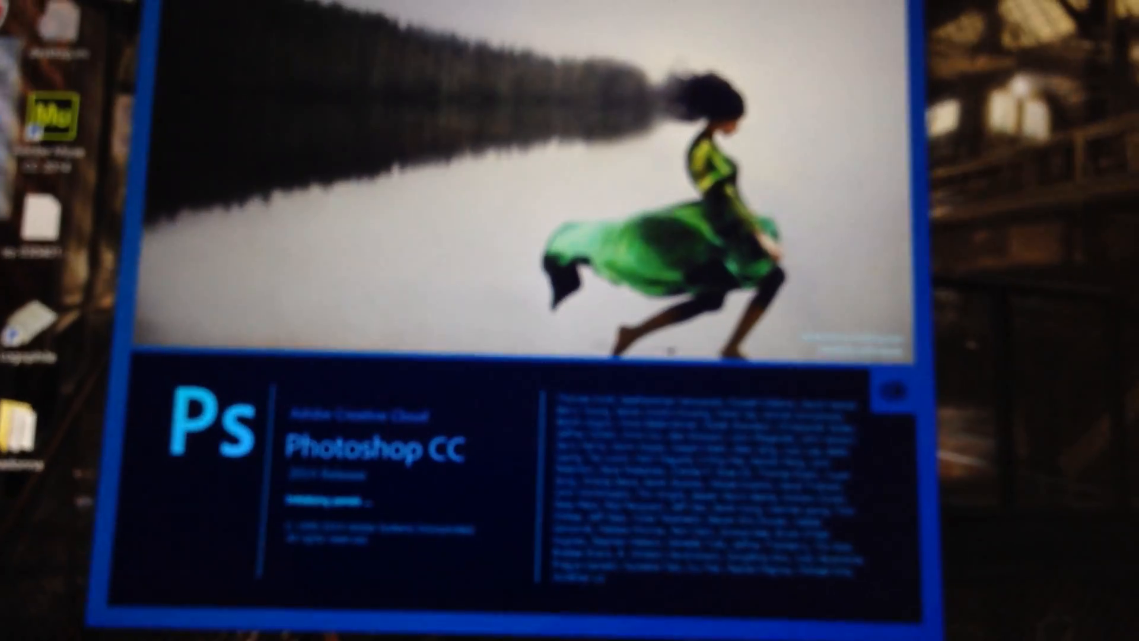